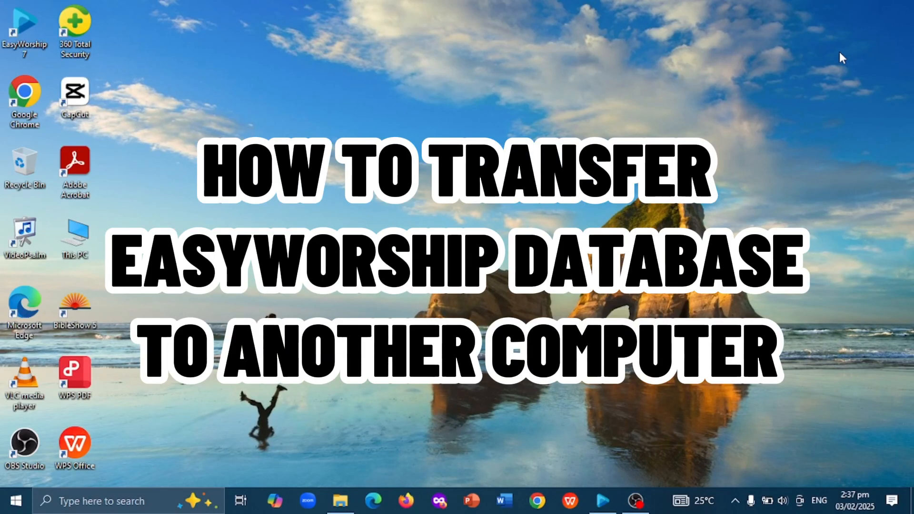
{"action": "mouse_move", "coordinate": [625, 43]}
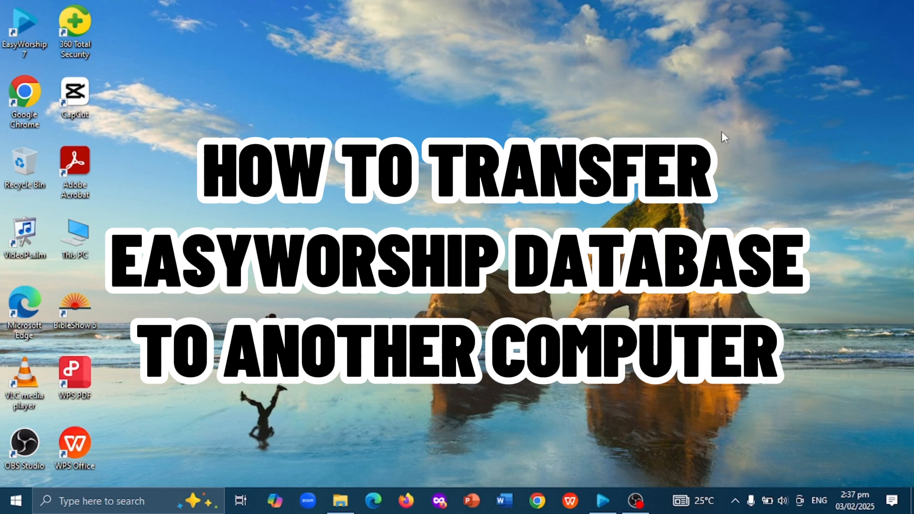
{"action": "mouse_move", "coordinate": [673, 109]}
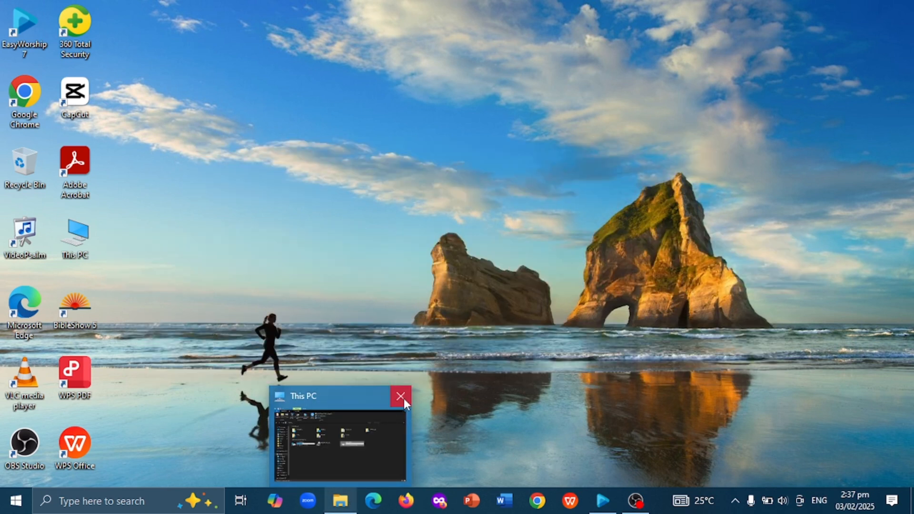
Step: Close the This PC window from its File Explorer taskbar thumbnail
{"action": "left_click", "coordinate": [400, 396]}
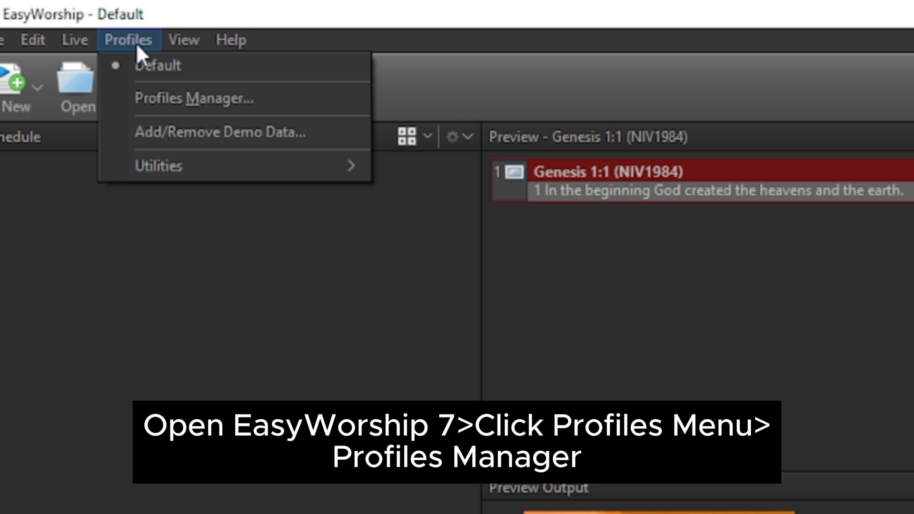
{"action": "mouse_move", "coordinate": [194, 98]}
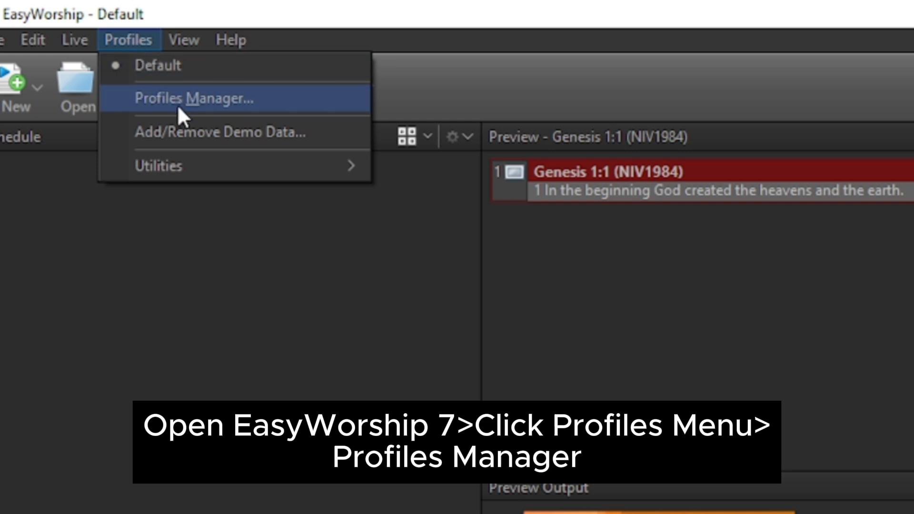
Step: Open the Default instance location folder from EasyWorship's Profiles Manager
{"action": "left_click", "coordinate": [192, 98]}
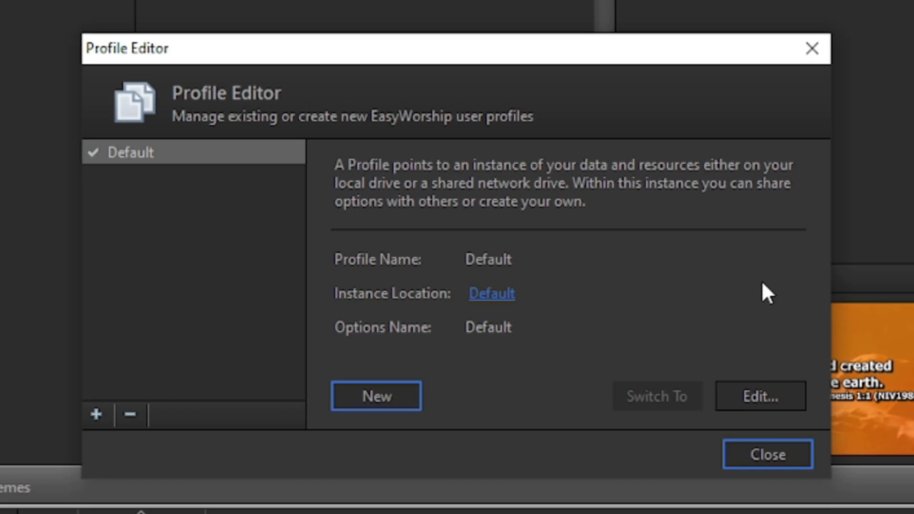
{"action": "mouse_move", "coordinate": [490, 292]}
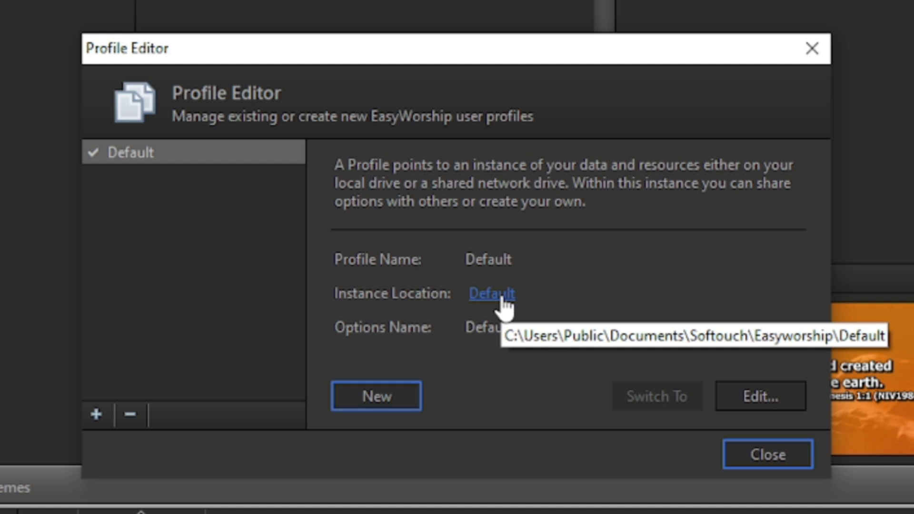
{"action": "left_click", "coordinate": [491, 293]}
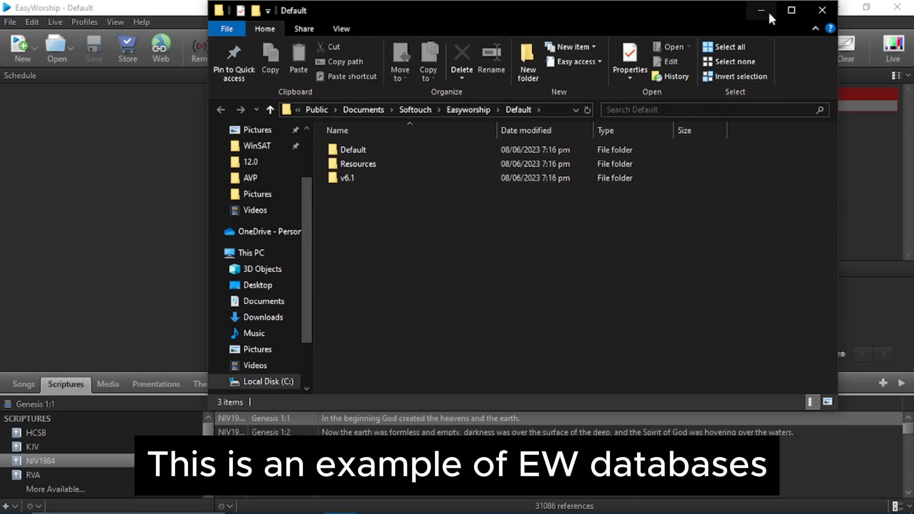
Step: Maximize the Default instance folder window, then switch between it and EasyWorship
{"action": "left_click", "coordinate": [790, 10]}
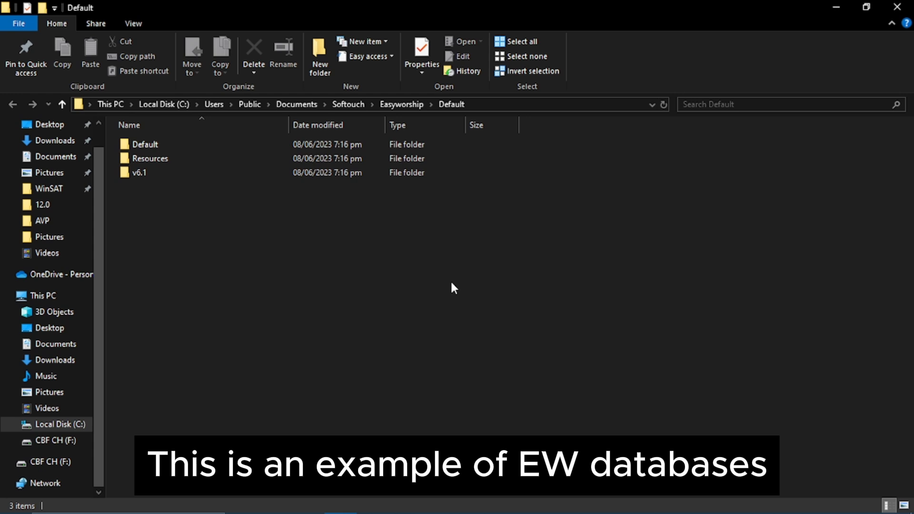
{"action": "left_click", "coordinate": [602, 500]}
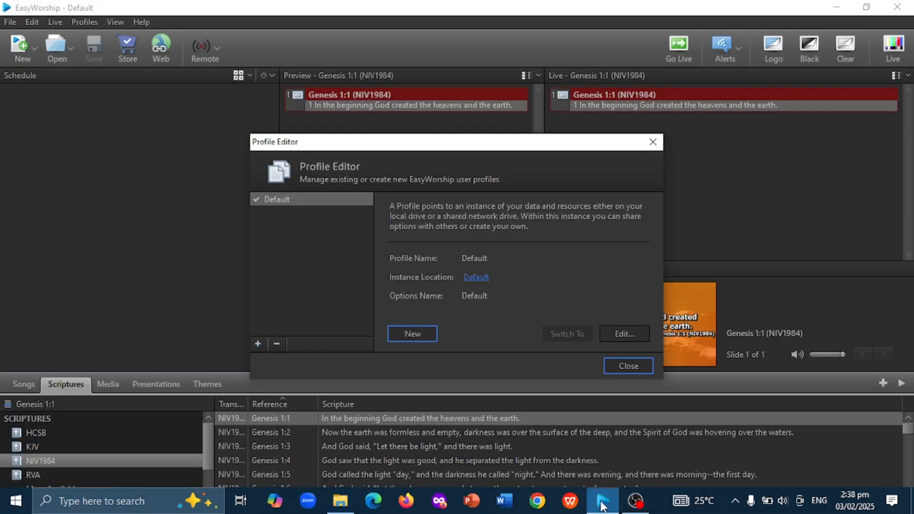
{"action": "left_click", "coordinate": [627, 365]}
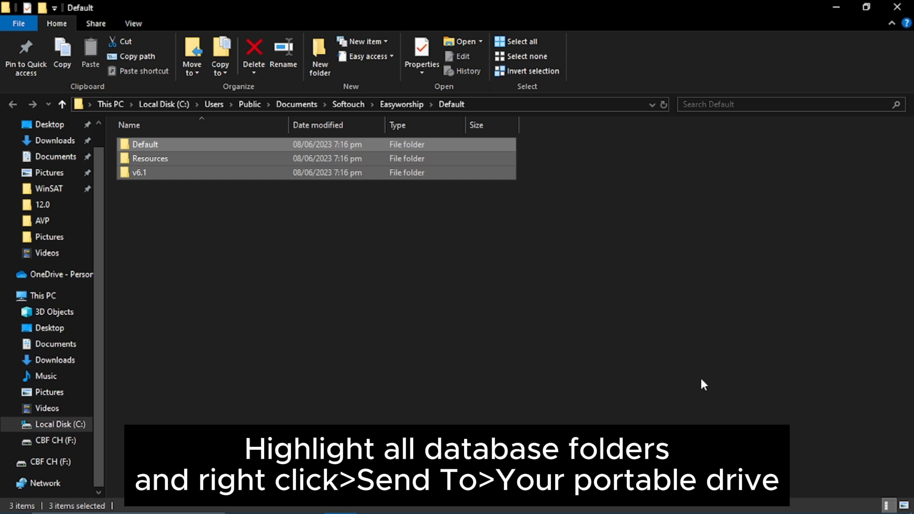
{"action": "mouse_move", "coordinate": [486, 195]}
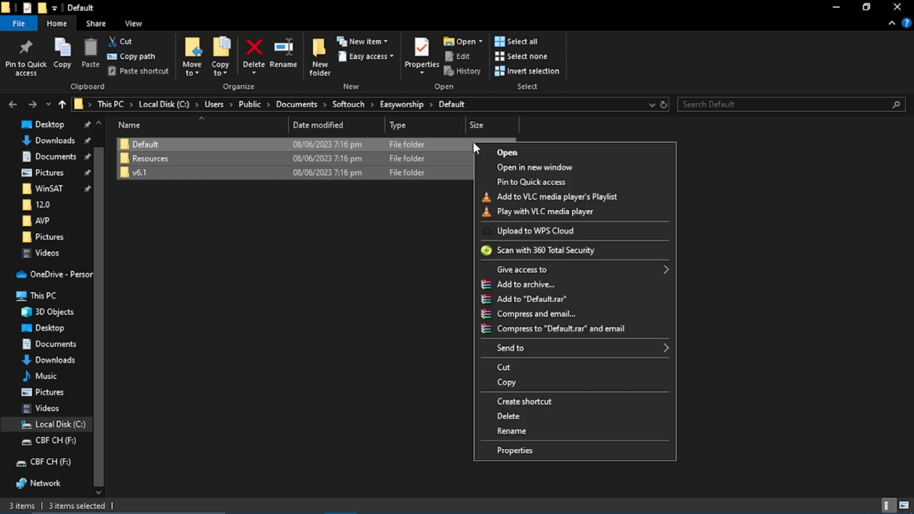
{"action": "mouse_move", "coordinate": [542, 348]}
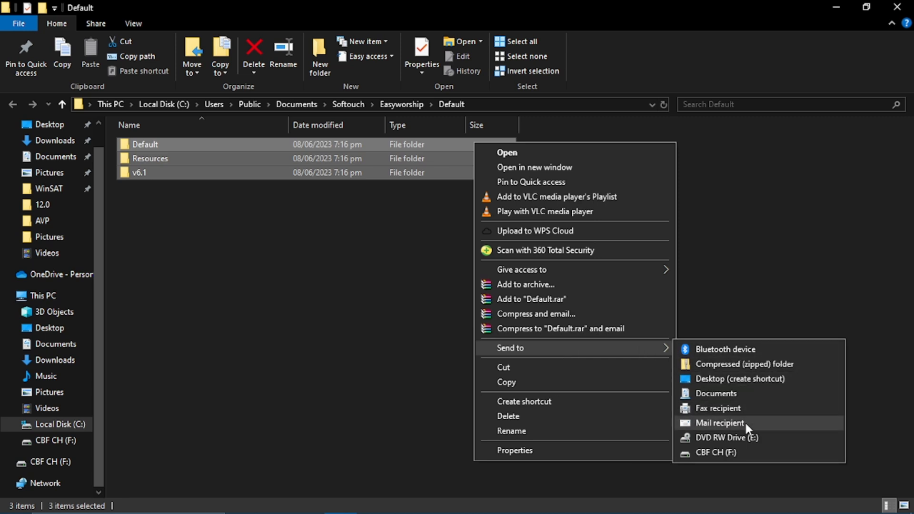
Step: Send the Default, Resources and v6.1 folders to the CBF CH (F:) drive
{"action": "left_click", "coordinate": [715, 452]}
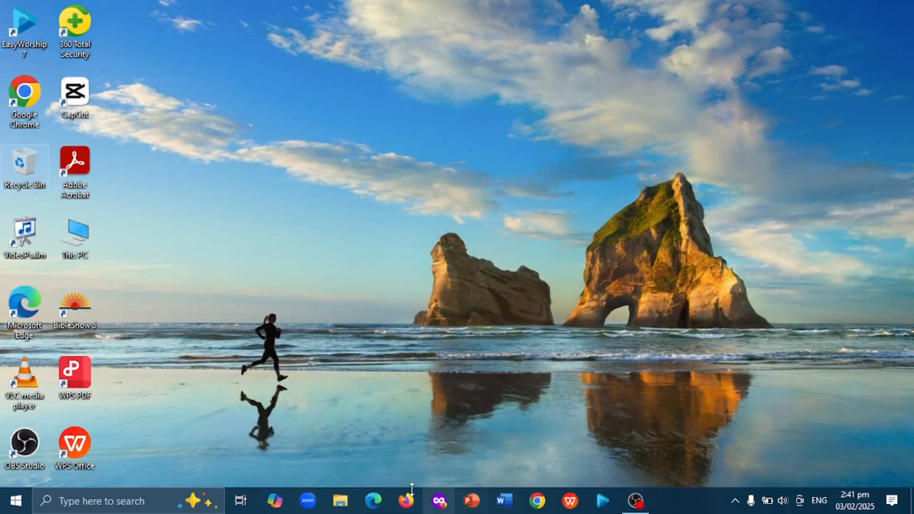
Step: Browse This PC and open the CBF CH (F:) drive to verify the copied folders
{"action": "left_click", "coordinate": [340, 501]}
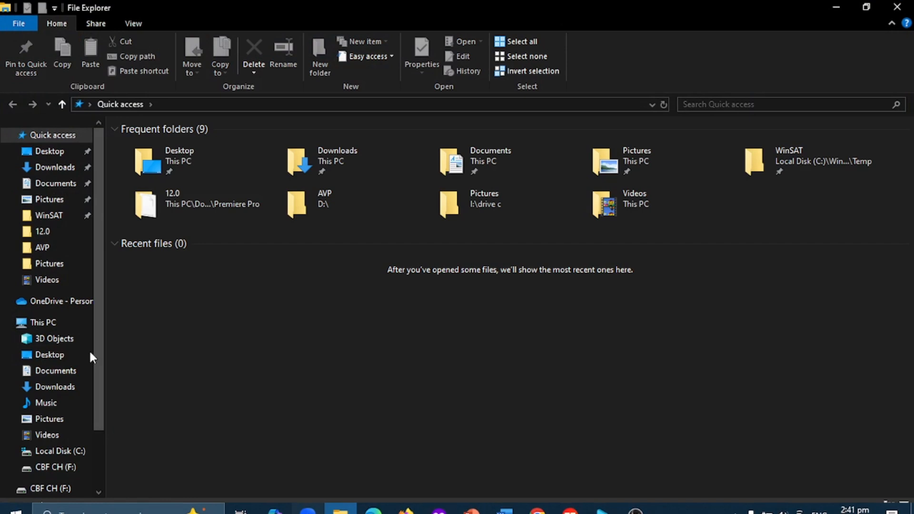
{"action": "left_click", "coordinate": [42, 322]}
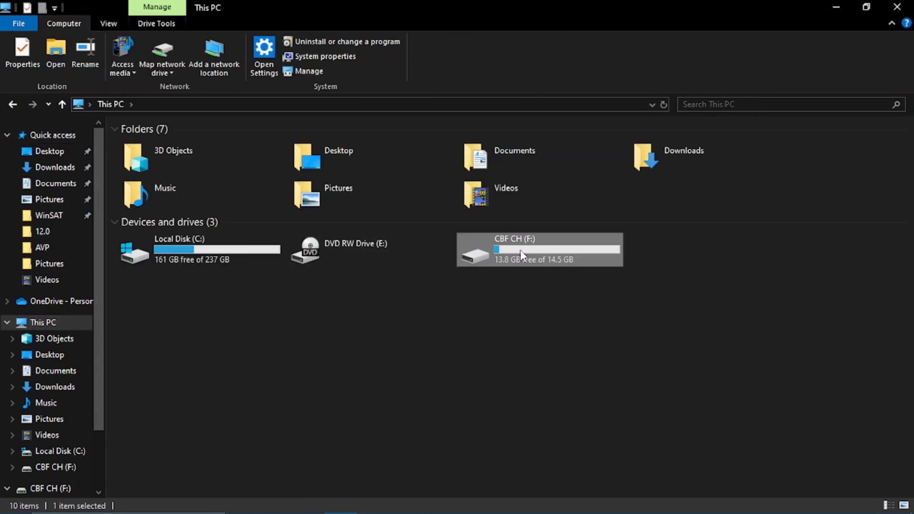
{"action": "double_click", "coordinate": [538, 249]}
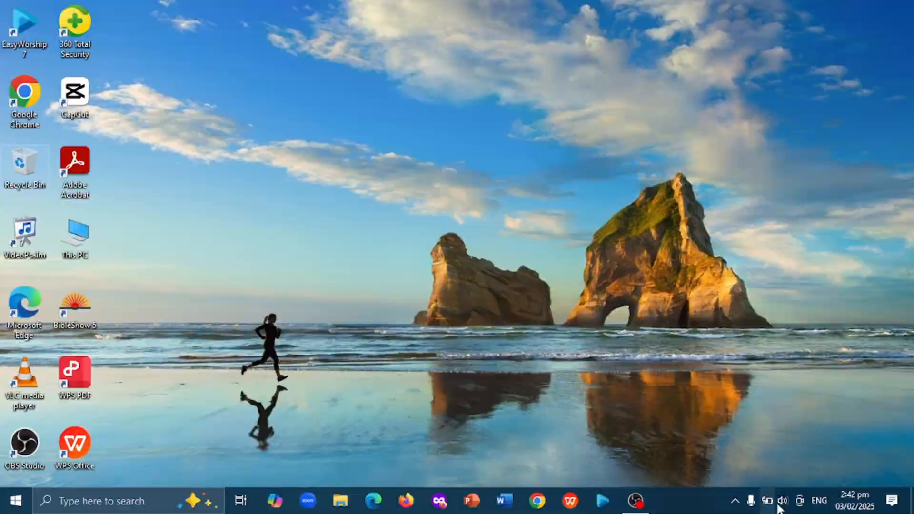
{"action": "left_click", "coordinate": [739, 501]}
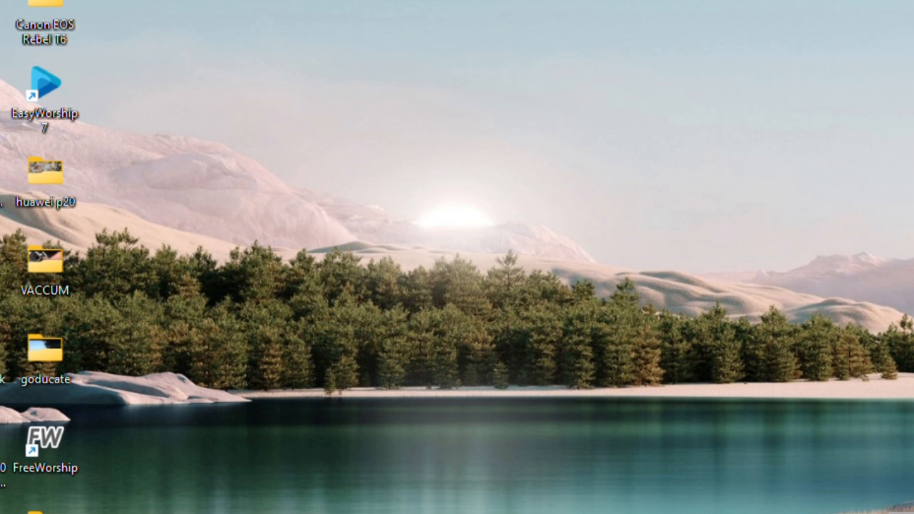
Step: On the second computer, copy the three folders from CBF CH (D:), then close Explorer
{"action": "left_click", "coordinate": [503, 499]}
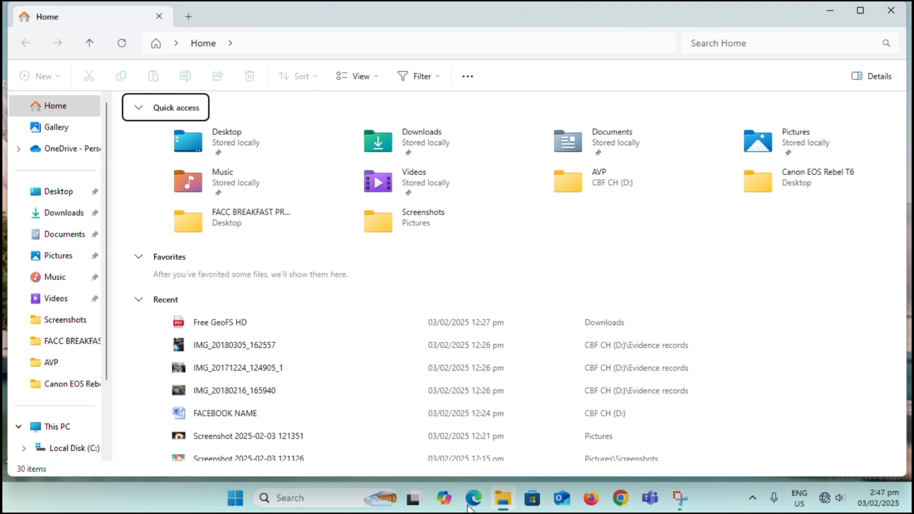
{"action": "left_click", "coordinate": [57, 426]}
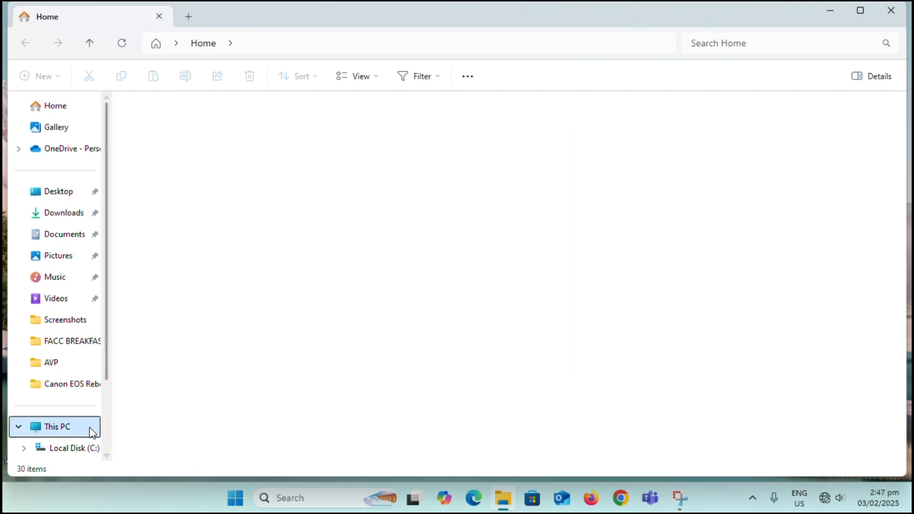
{"action": "left_click", "coordinate": [56, 426]}
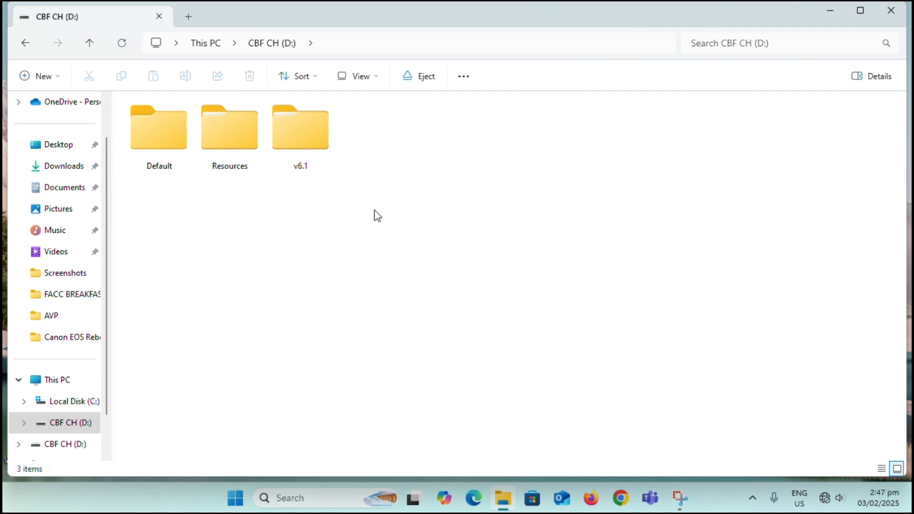
{"action": "mouse_move", "coordinate": [392, 219]}
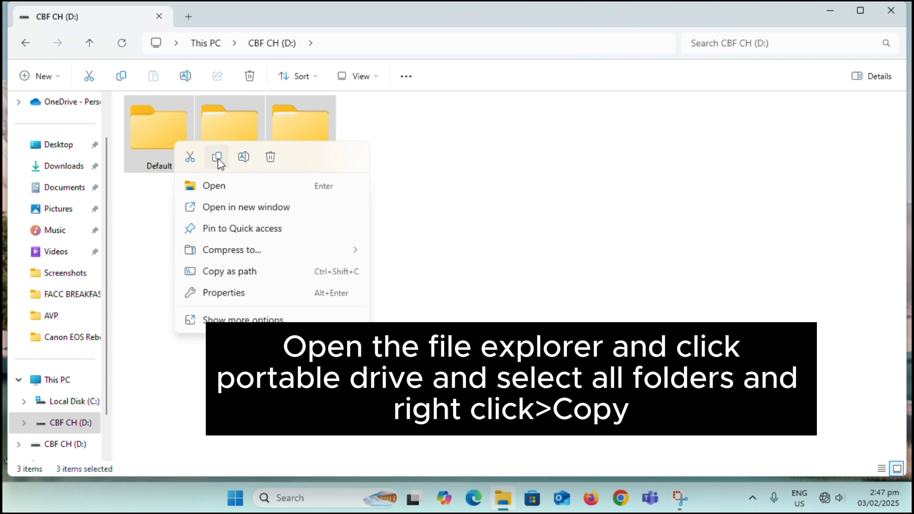
{"action": "left_click", "coordinate": [217, 158]}
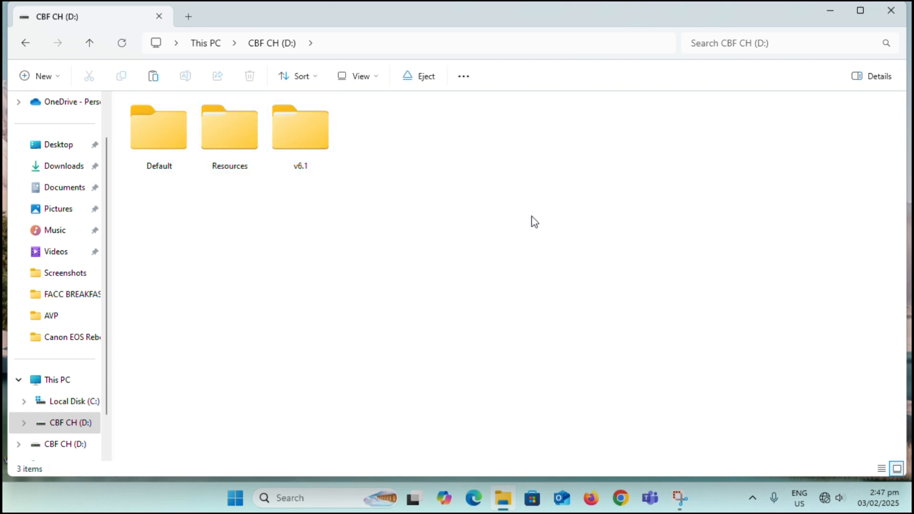
{"action": "mouse_move", "coordinate": [535, 232]}
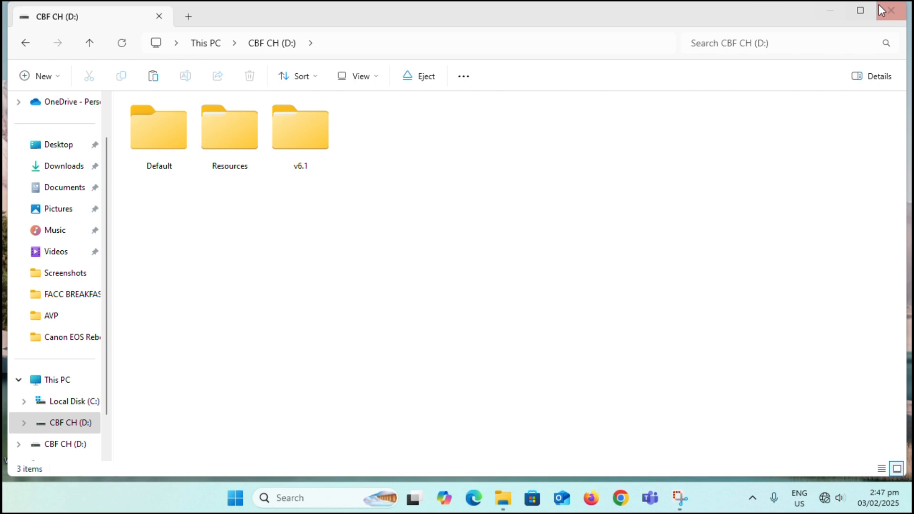
{"action": "left_click", "coordinate": [891, 11]}
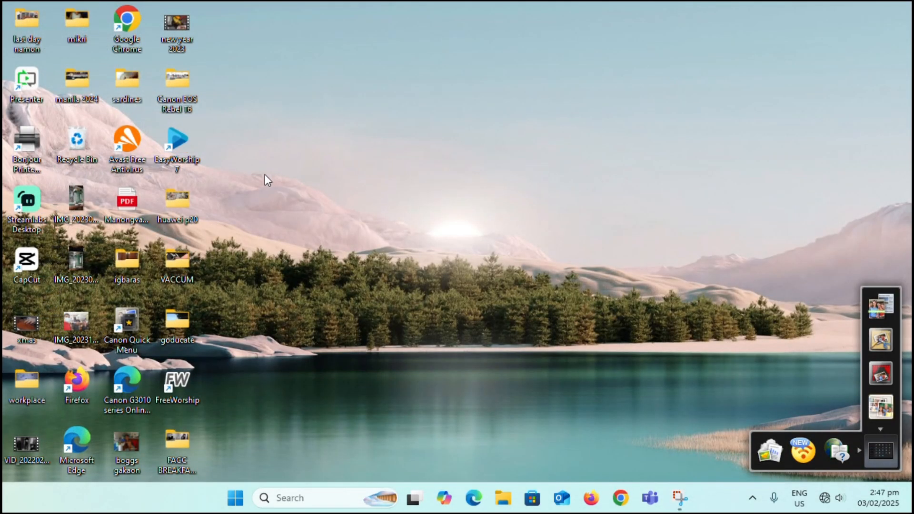
Step: Launch EasyWorship 7 and open the Default instance folder through Profiles Manager
{"action": "double_click", "coordinate": [177, 145]}
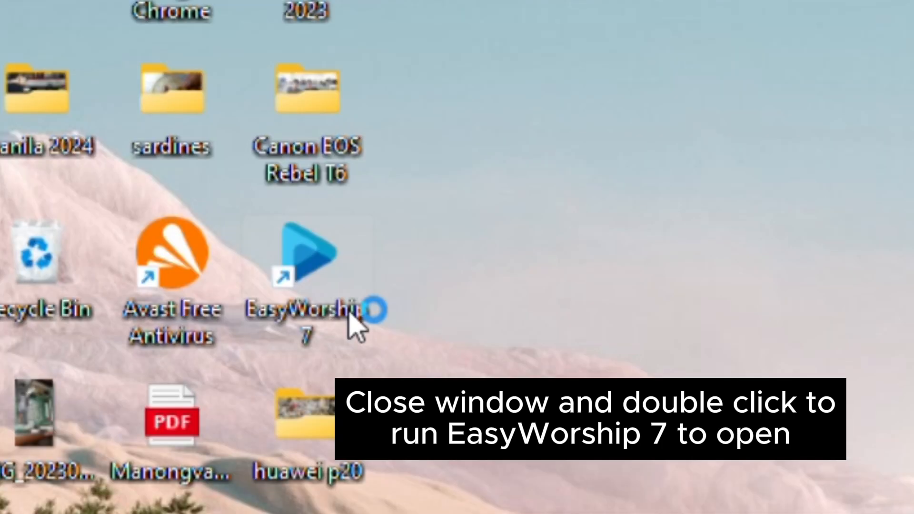
{"action": "double_click", "coordinate": [302, 254]}
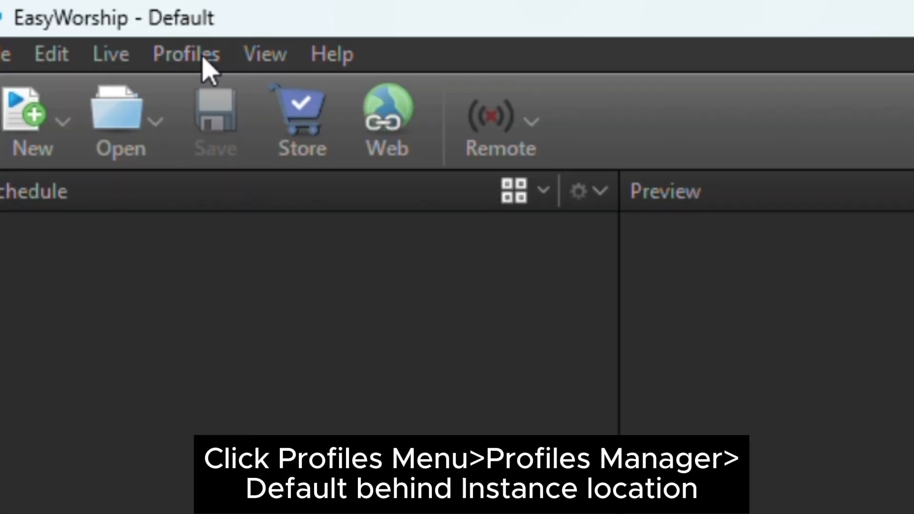
{"action": "left_click", "coordinate": [186, 53]}
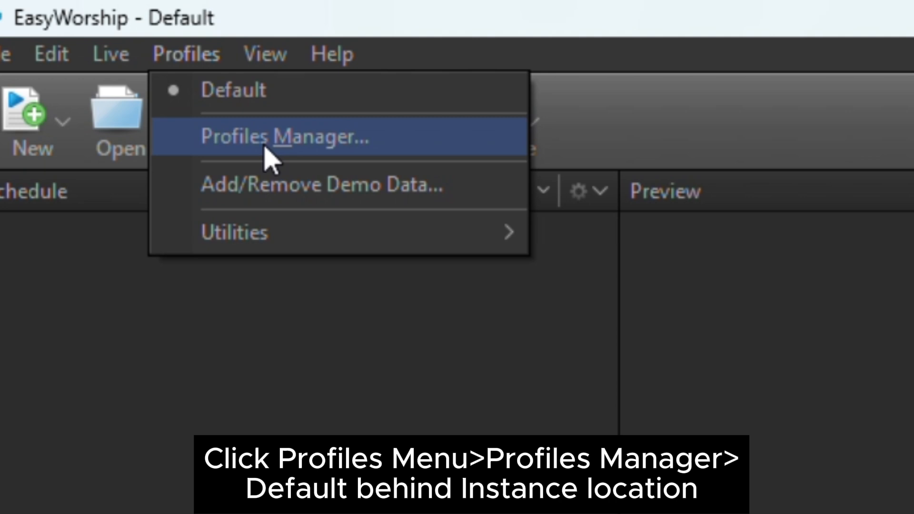
{"action": "left_click", "coordinate": [284, 137]}
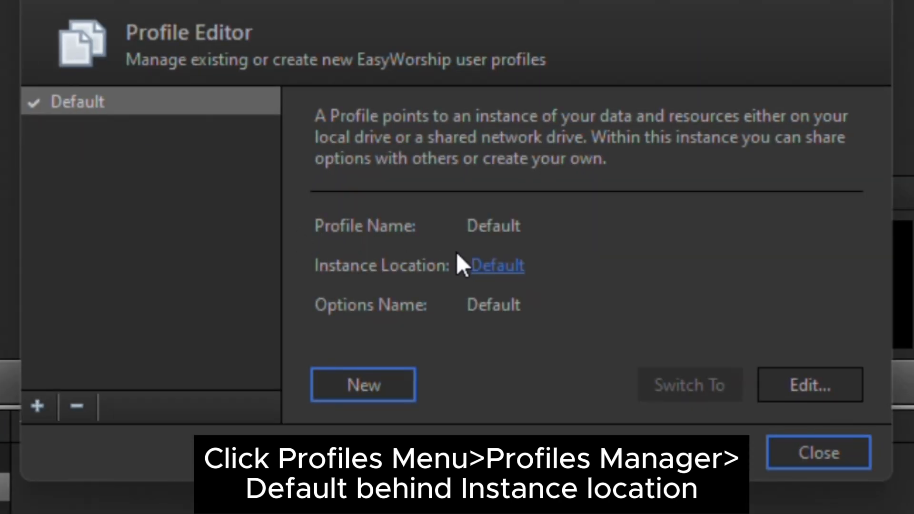
{"action": "left_click", "coordinate": [498, 265]}
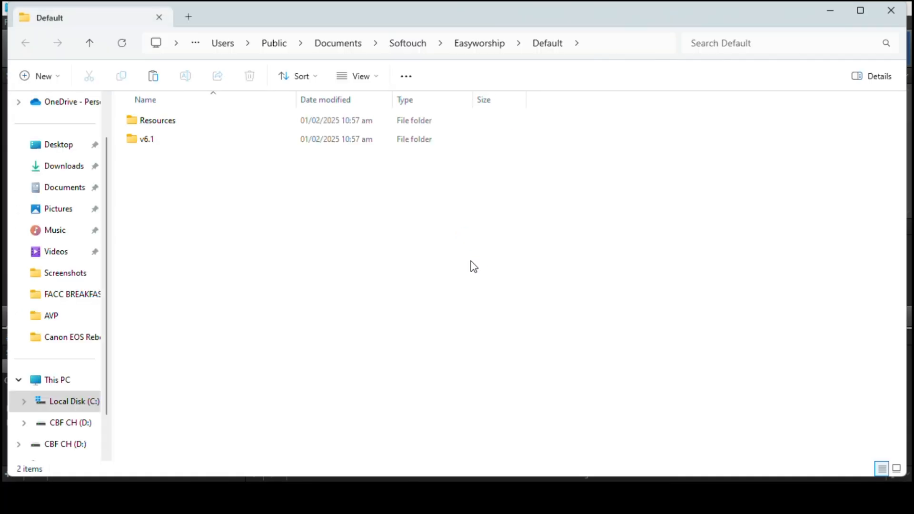
{"action": "mouse_move", "coordinate": [577, 450]}
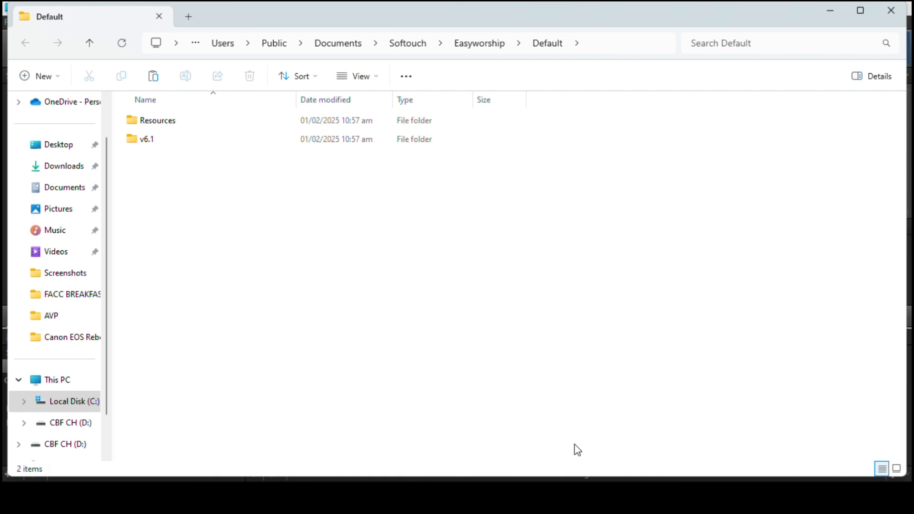
{"action": "mouse_move", "coordinate": [830, 11]}
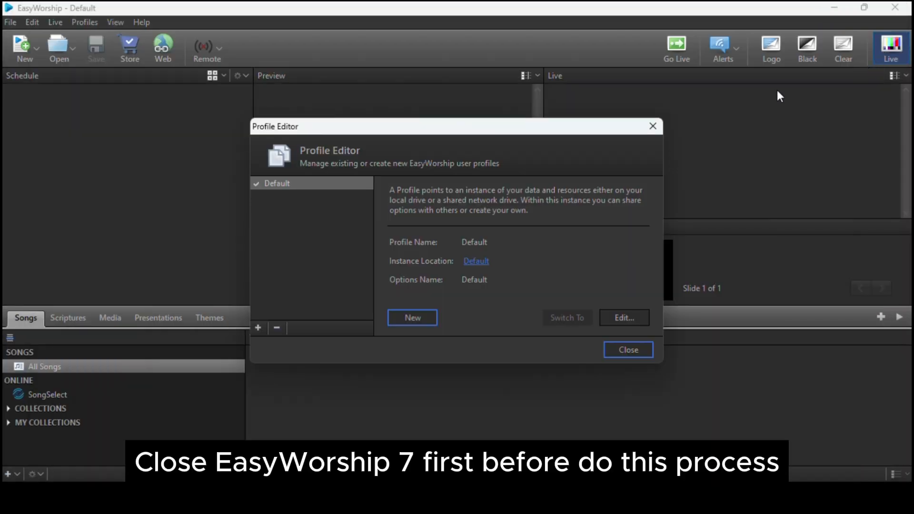
Step: Close EasyWorship and rename Resources to Resources1 and v6.1 to v6.11
{"action": "left_click", "coordinate": [627, 349]}
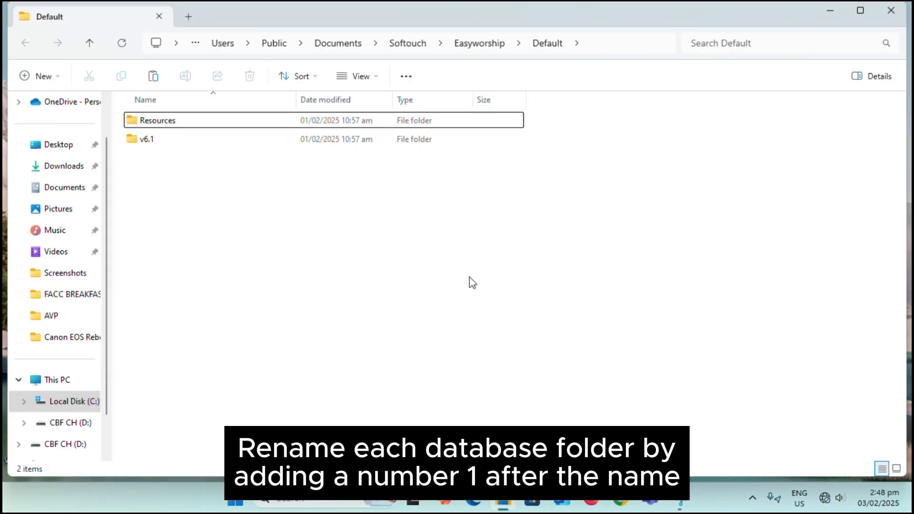
{"action": "mouse_move", "coordinate": [205, 193]}
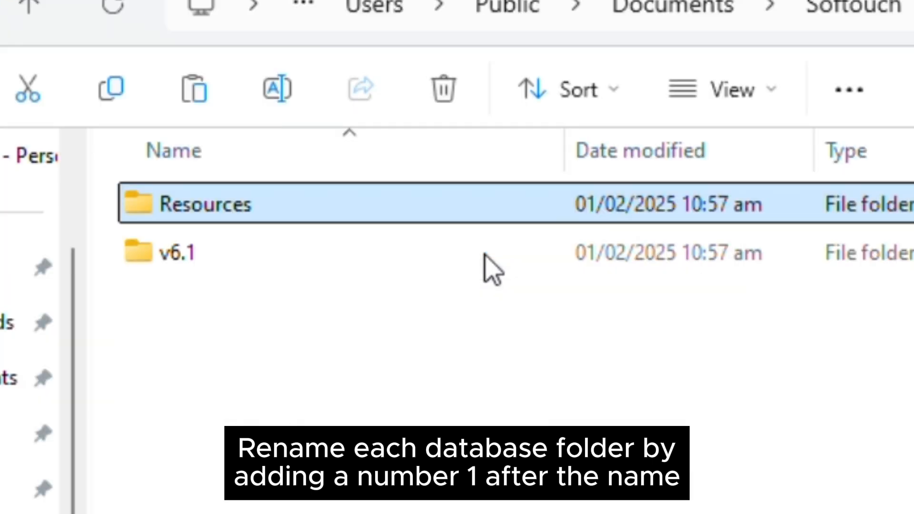
{"action": "type", "text": "1"}
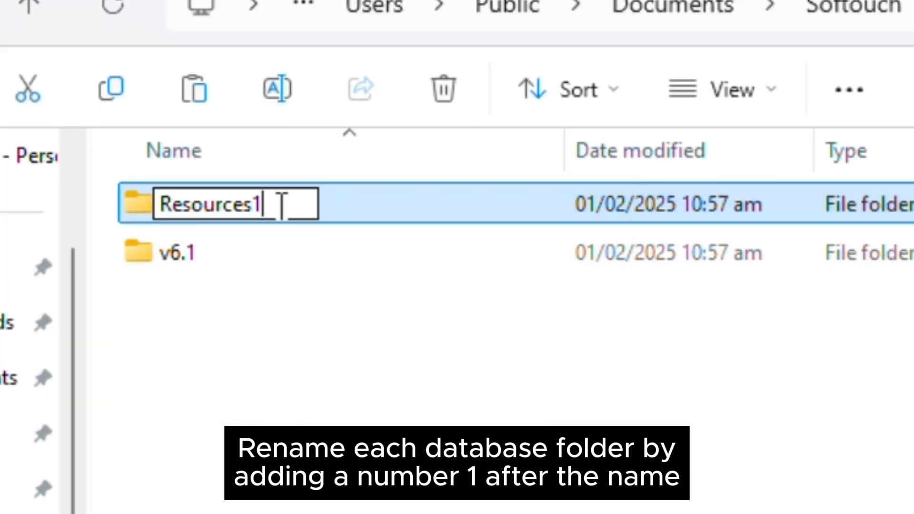
{"action": "right_click", "coordinate": [178, 252]}
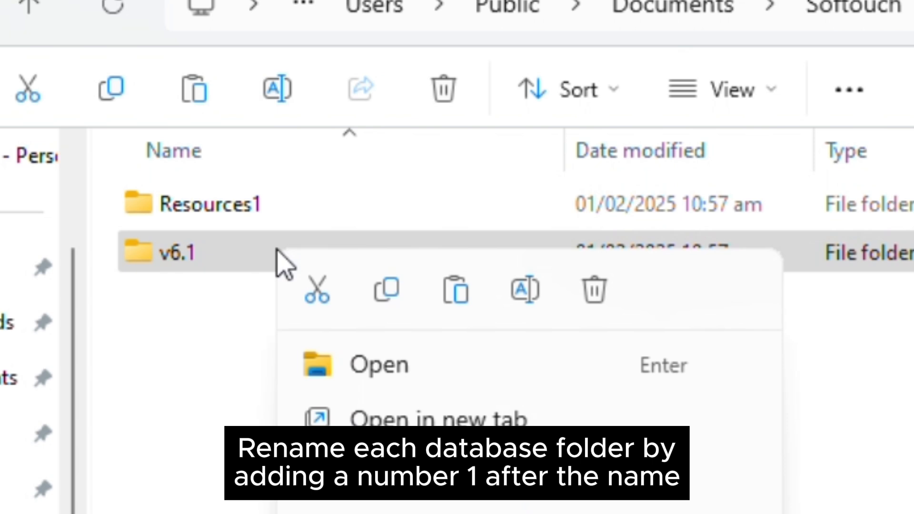
{"action": "left_click", "coordinate": [523, 290]}
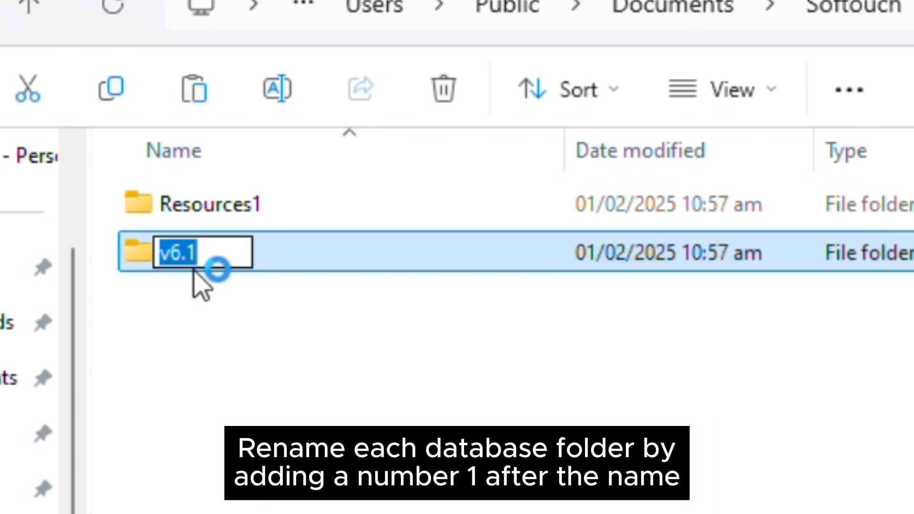
{"action": "type", "text": "1"}
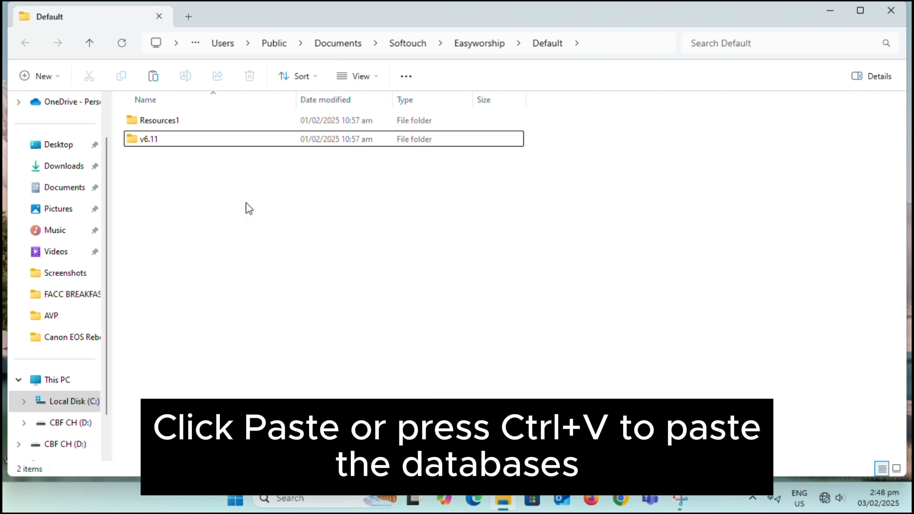
{"action": "key", "text": "ctrl+v"}
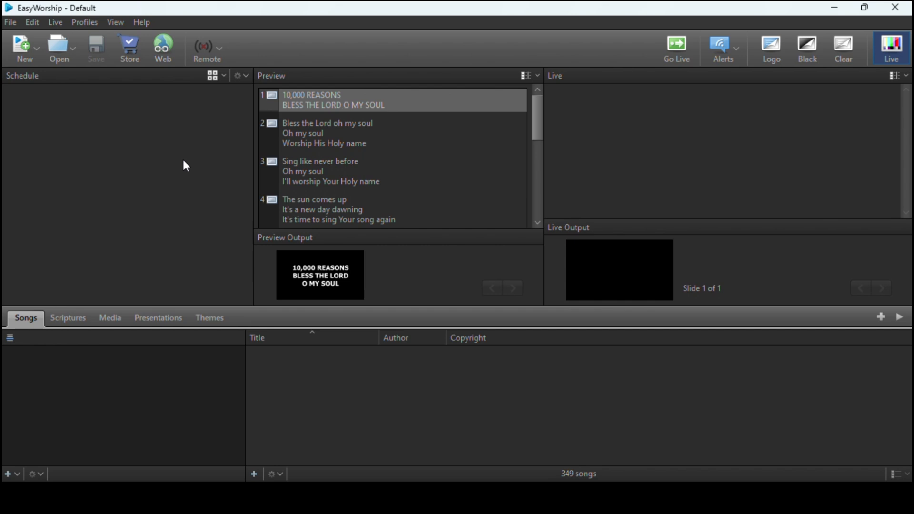
Step: Open the scripture library to preview Genesis 1:2, then view the media library
{"action": "left_click", "coordinate": [68, 317]}
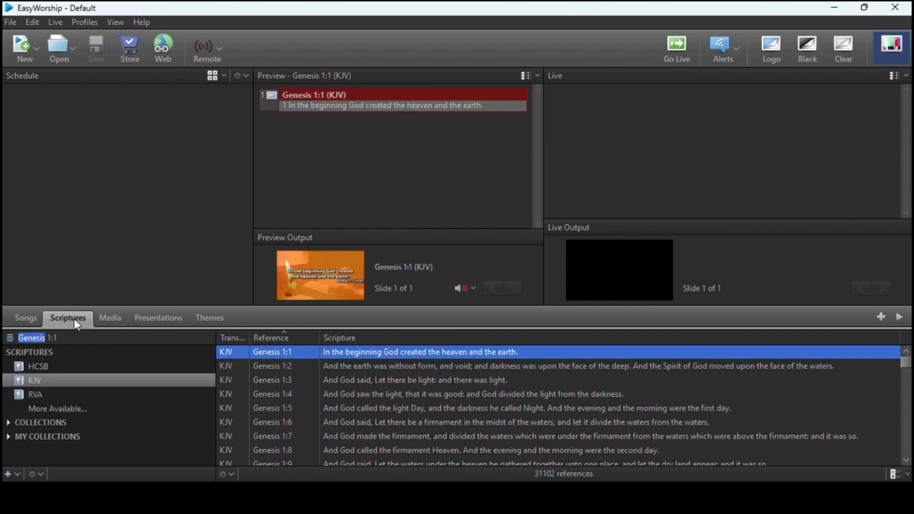
{"action": "left_click", "coordinate": [675, 47]}
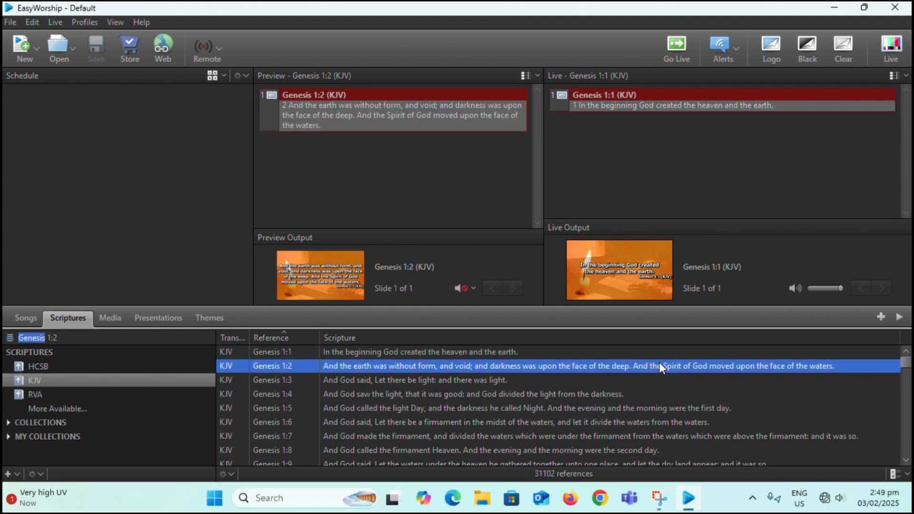
{"action": "mouse_move", "coordinate": [612, 385]}
{"action": "type", "text": "1-4"}
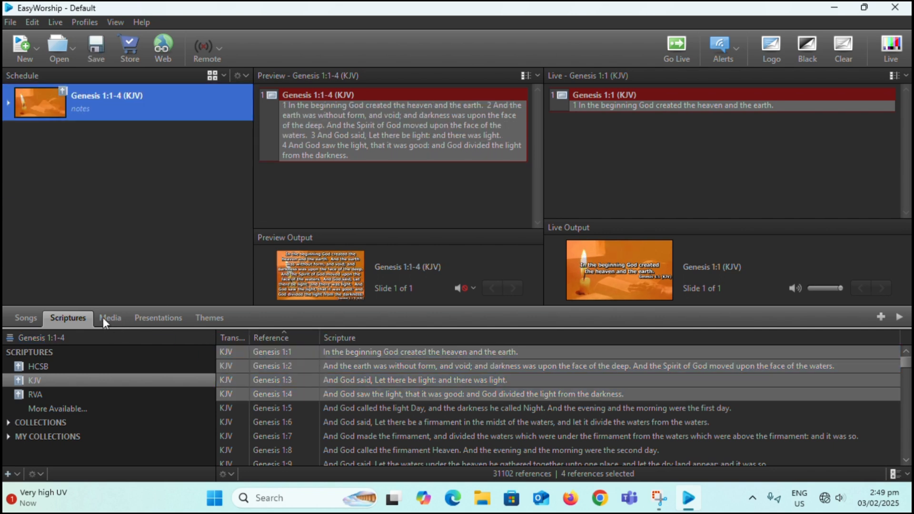
{"action": "left_click", "coordinate": [110, 318]}
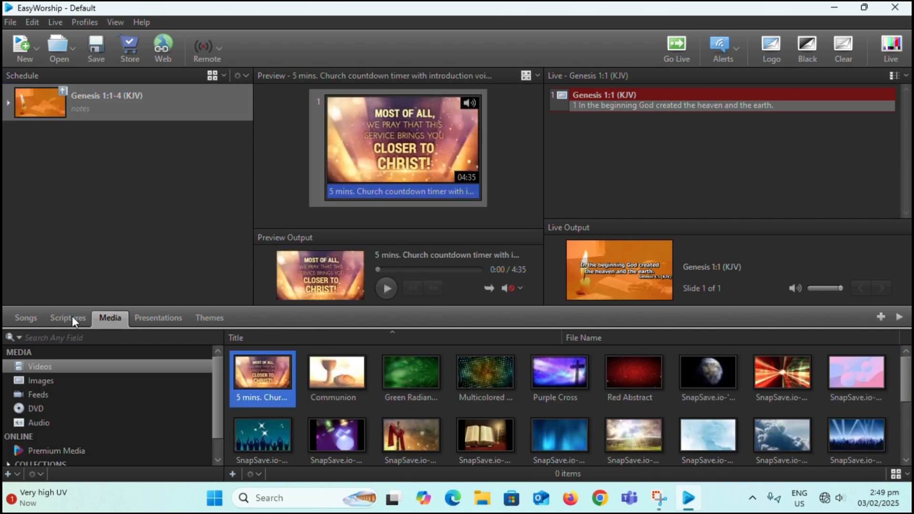